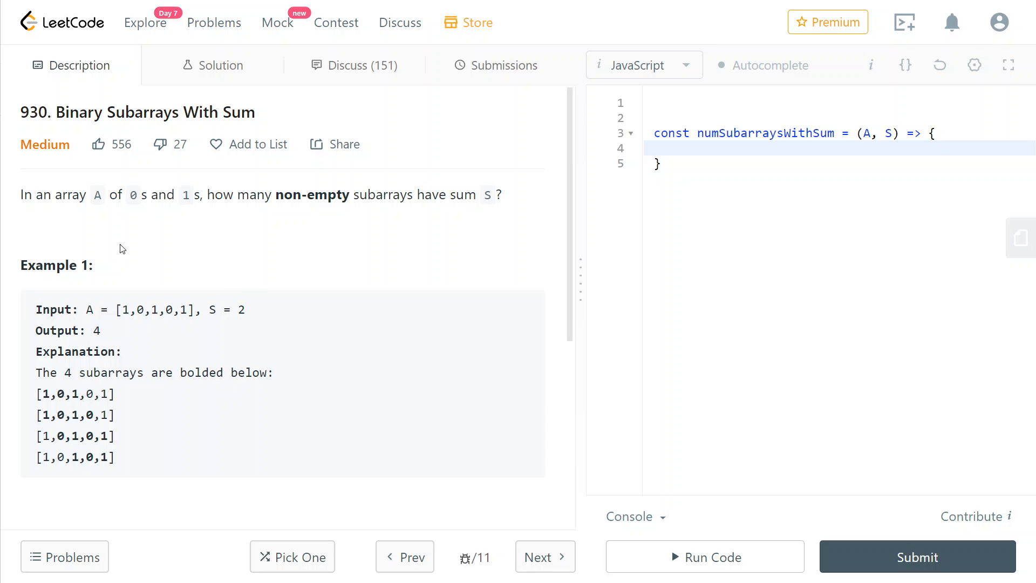
pyautogui.moveTo(129, 251)
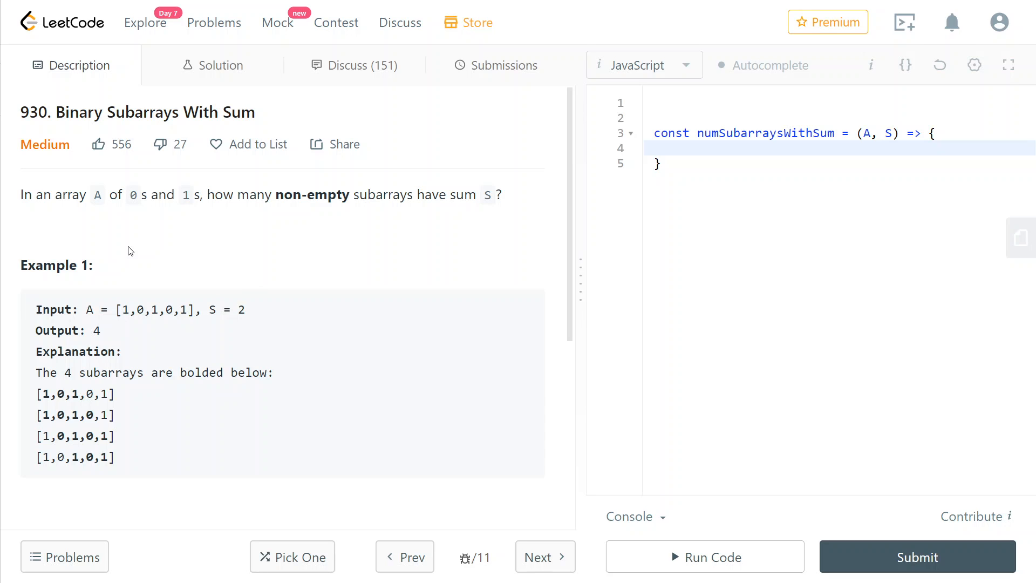
pyautogui.moveTo(380, 212)
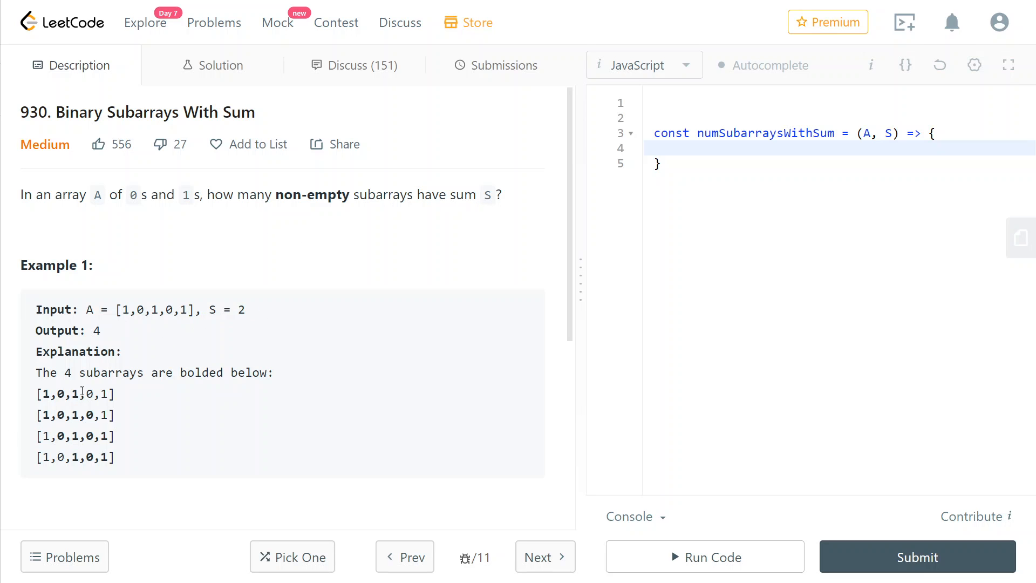
pyautogui.moveTo(399, 401)
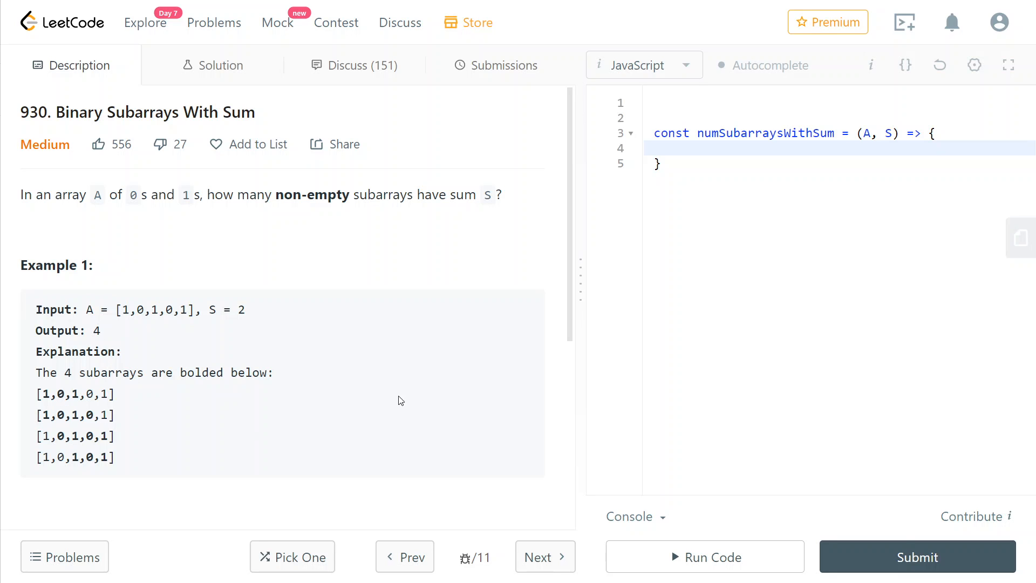
# - Widen the code editor, narrow the description, and return to the empty function body
pyautogui.moveTo(580, 272); pyautogui.dragTo(580, 272)
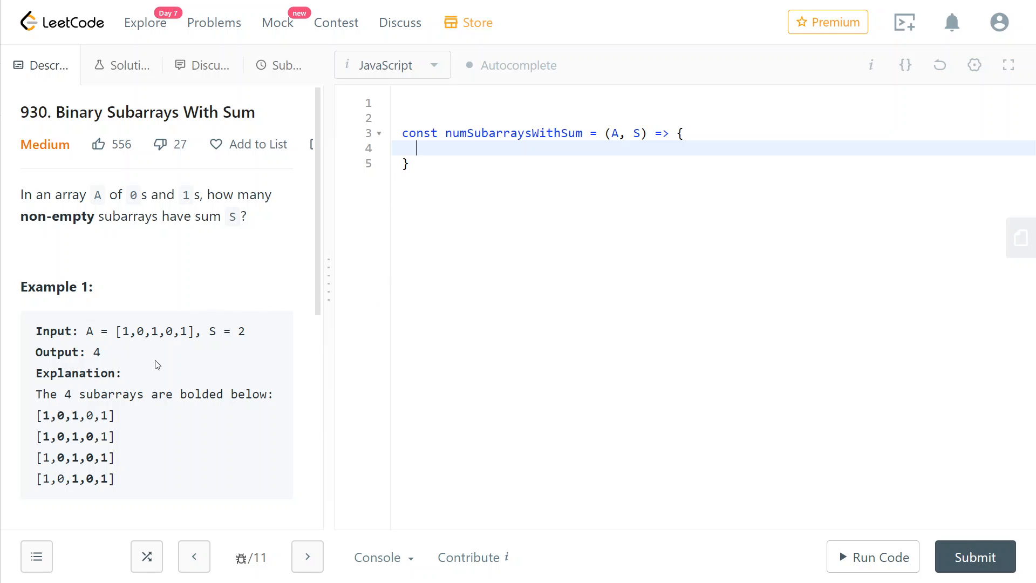
pyautogui.moveTo(186, 265)
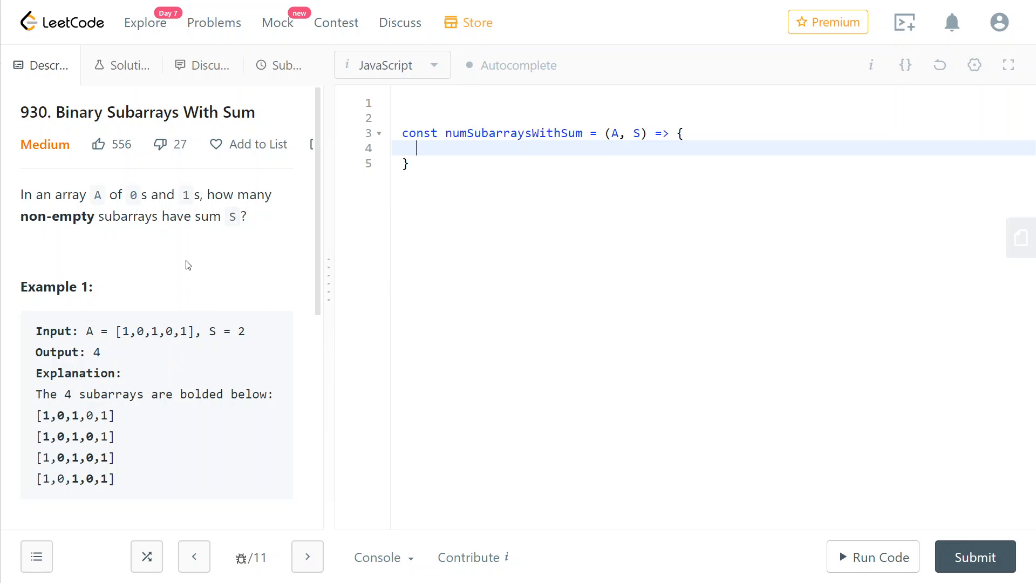
pyautogui.moveTo(159, 268)
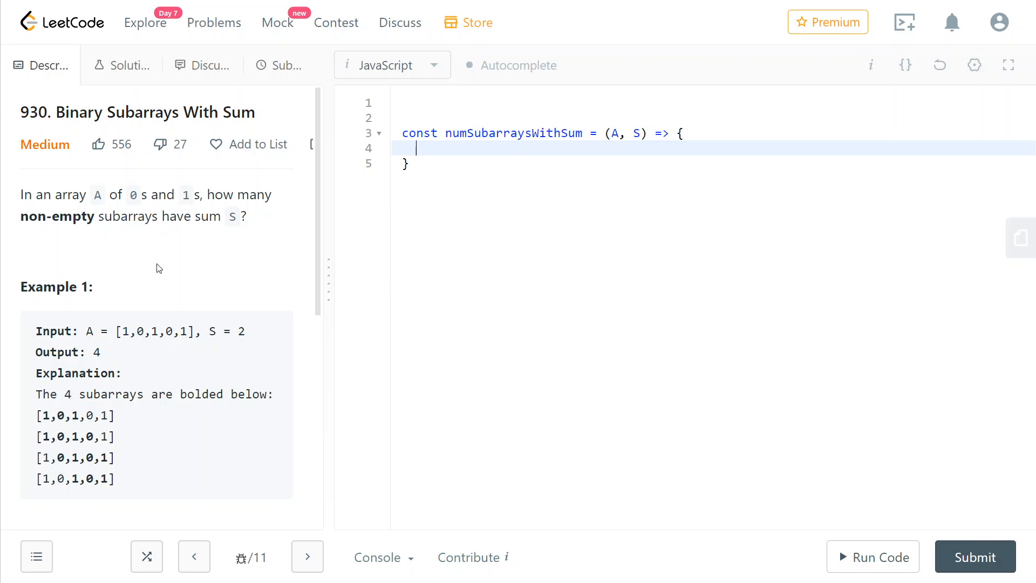
pyautogui.moveTo(210, 274)
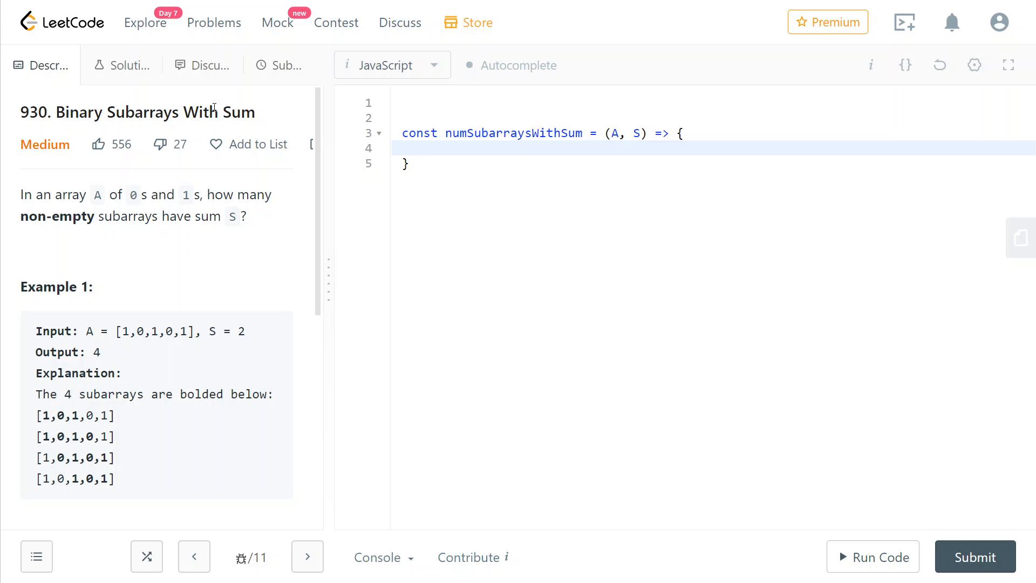
pyautogui.click(416, 148)
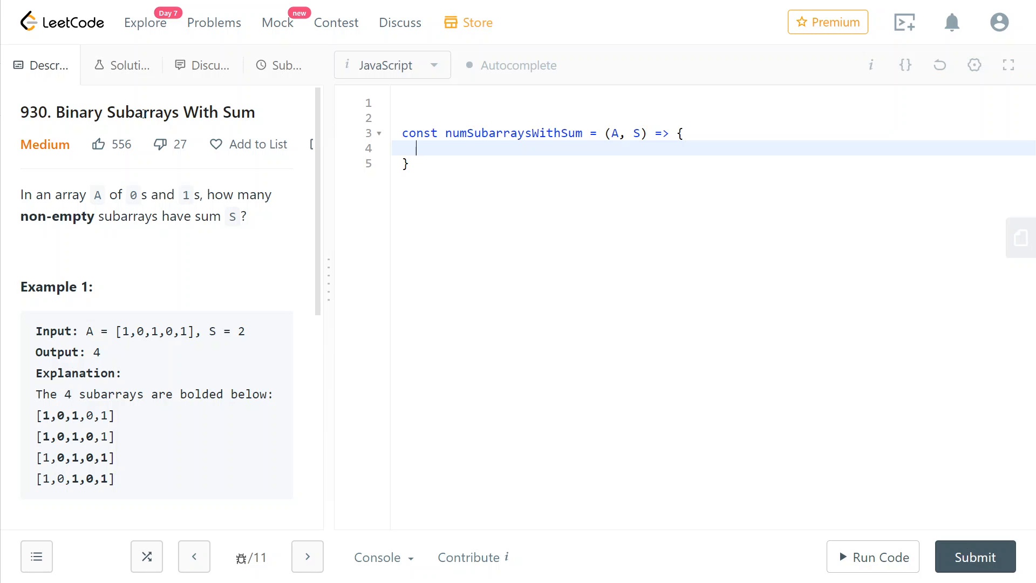
pyautogui.doubleClick(242, 112)
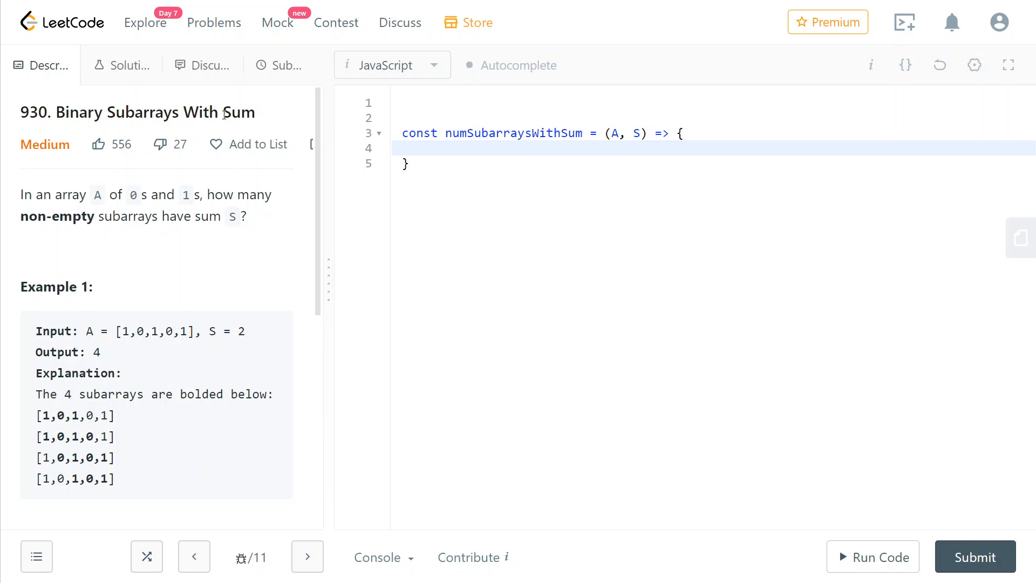
pyautogui.doubleClick(239, 112)
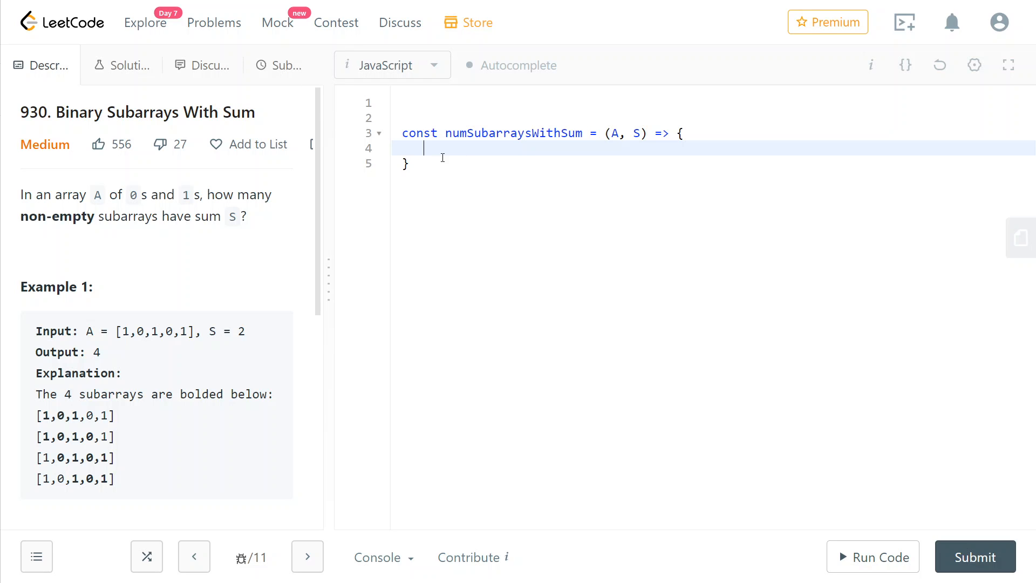
pyautogui.moveTo(506, 157)
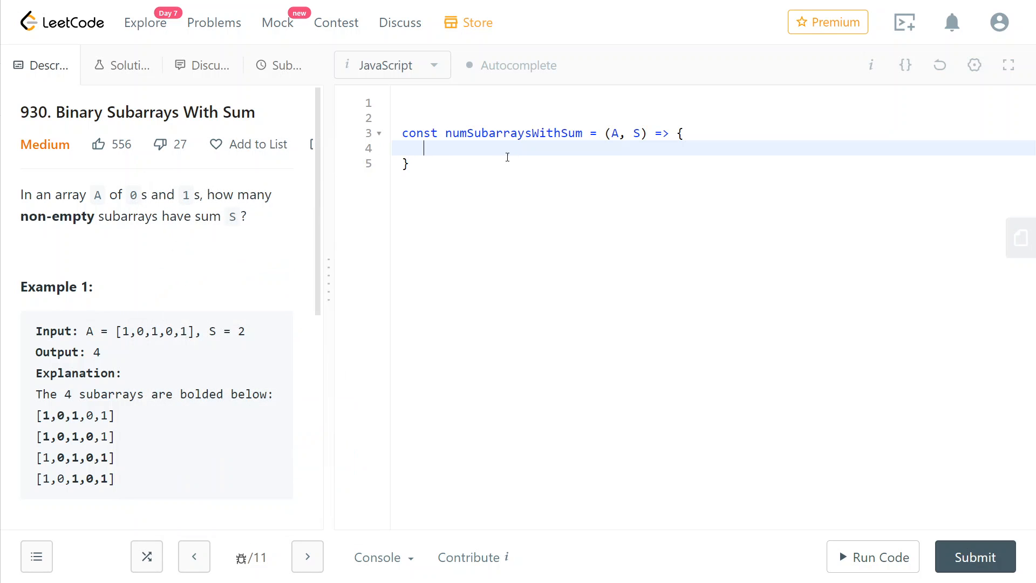
# - Write 'return atMost(A,S) - atMost(A,S-1);' on line 4 of numSubarraysWithSum
pyautogui.write('return atMost(A,S) ;')
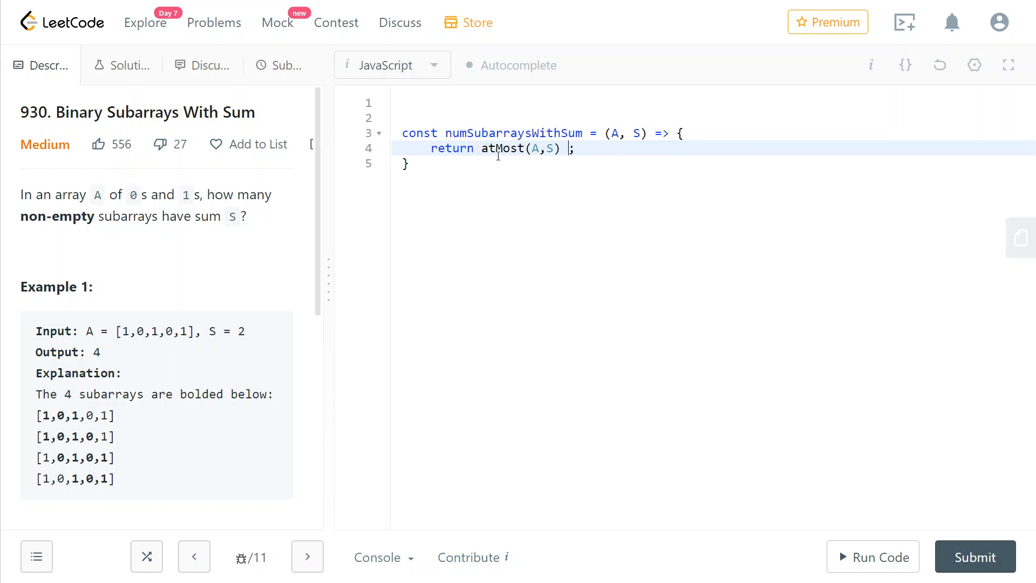
pyautogui.write('- atMost(A,S-1)')
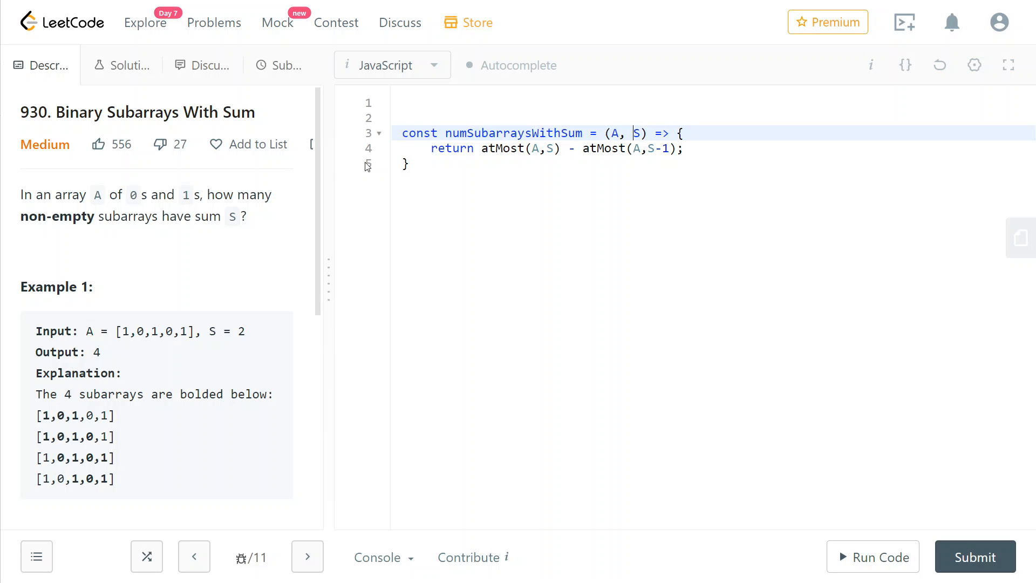
# - Add 'const atMost = (A, S) => { };' above numSubarraysWithSum and enter its body
pyautogui.doubleClick(501, 148)
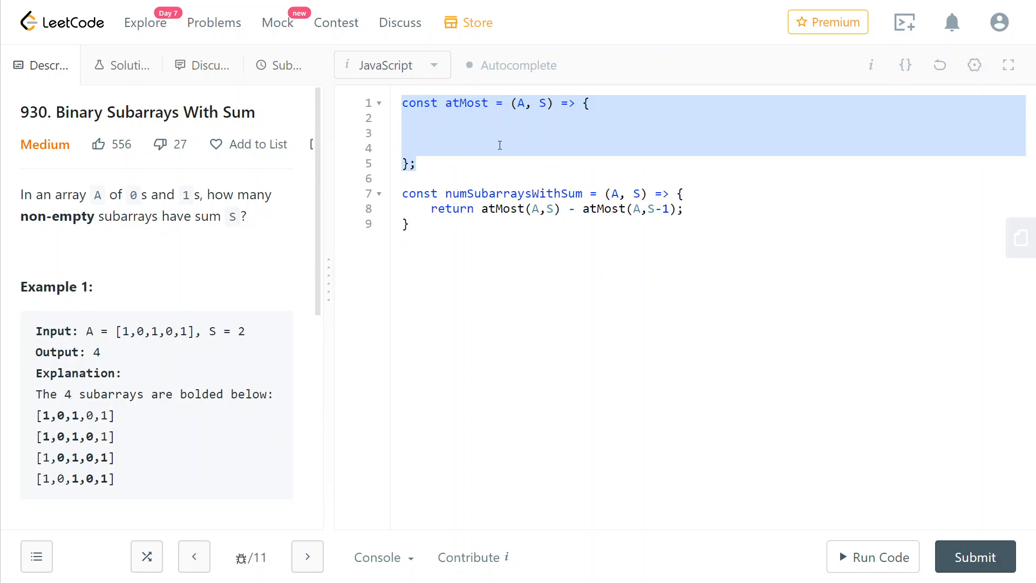
pyautogui.click(416, 163)
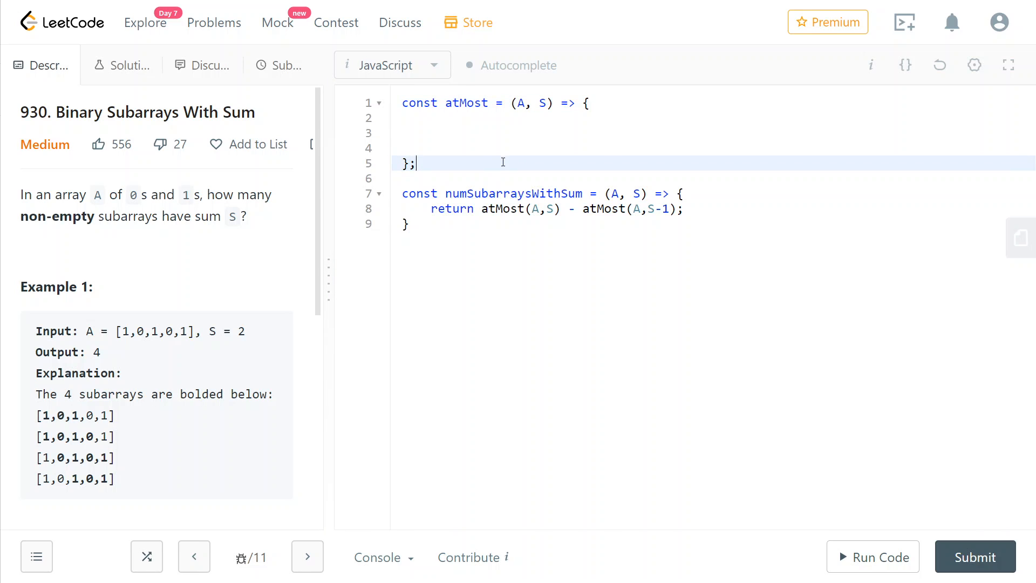
pyautogui.moveTo(112, 412)
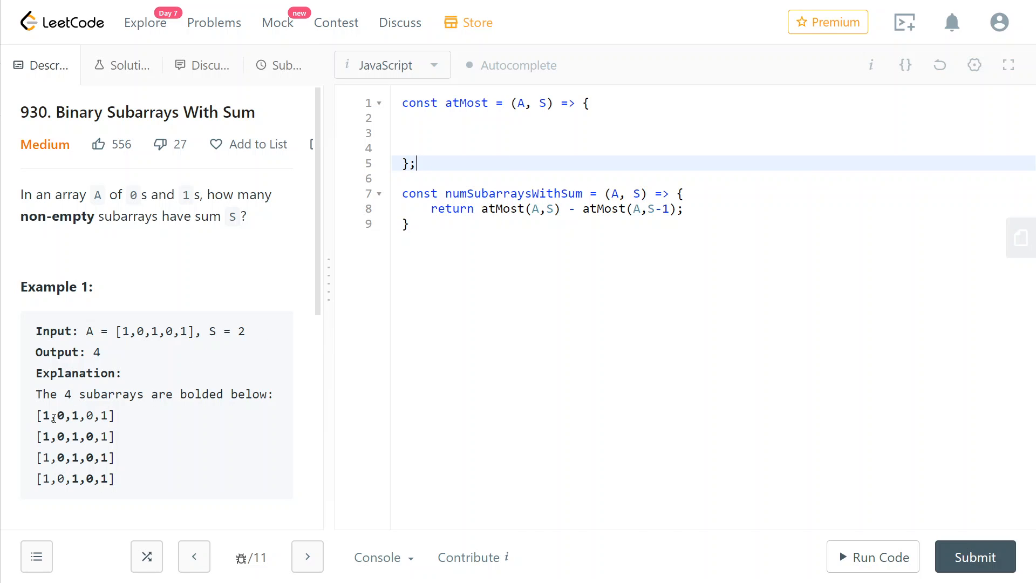
pyautogui.moveTo(232, 341)
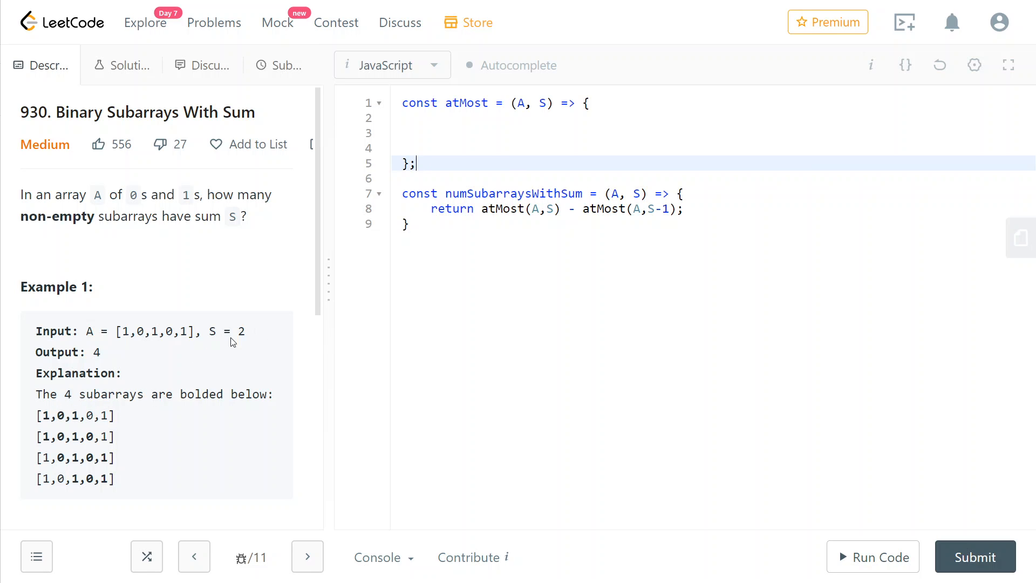
pyautogui.moveTo(465, 114)
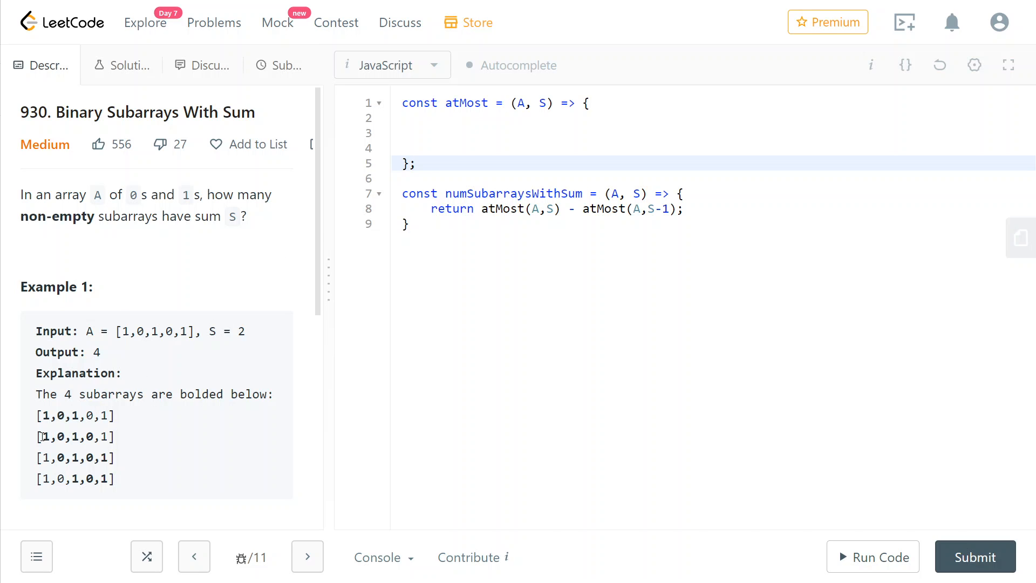
pyautogui.doubleClick(59, 459)
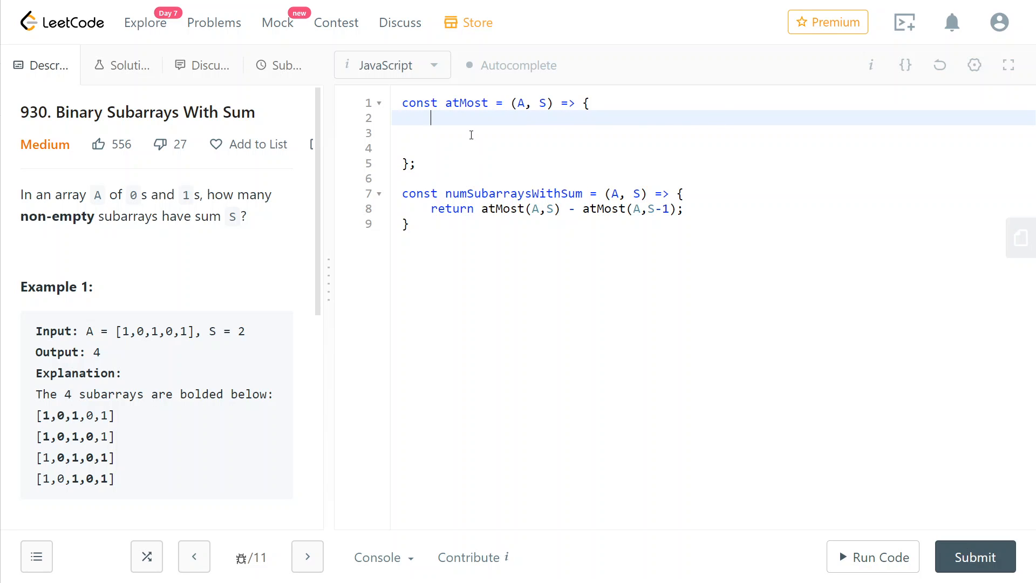
# - Add an 'if(S < 0) return 0;' guard, 'let res = 0, start = 0;' and 'return res;'
pyautogui.write('if(S < 0) return 0;')
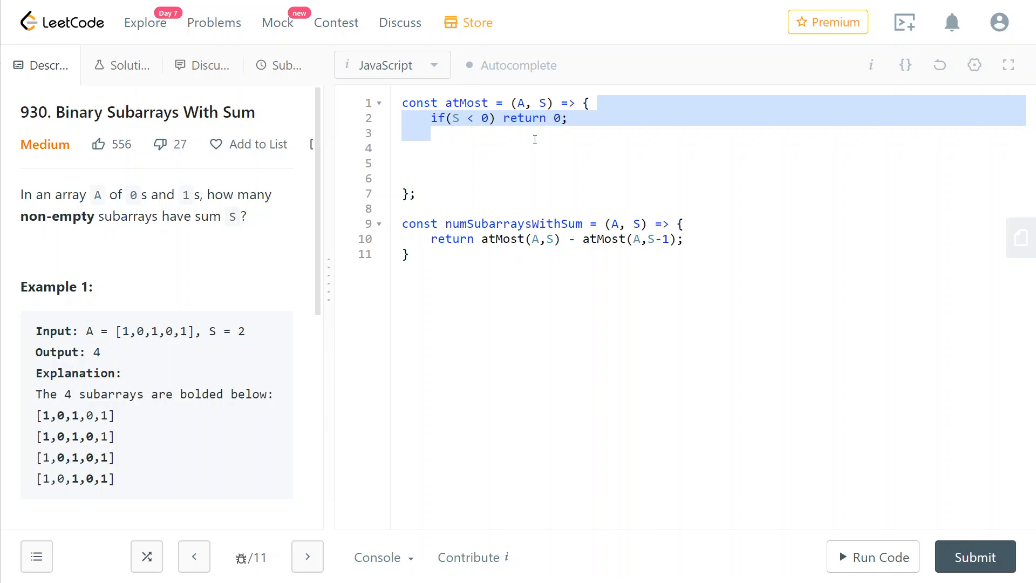
pyautogui.click(547, 118)
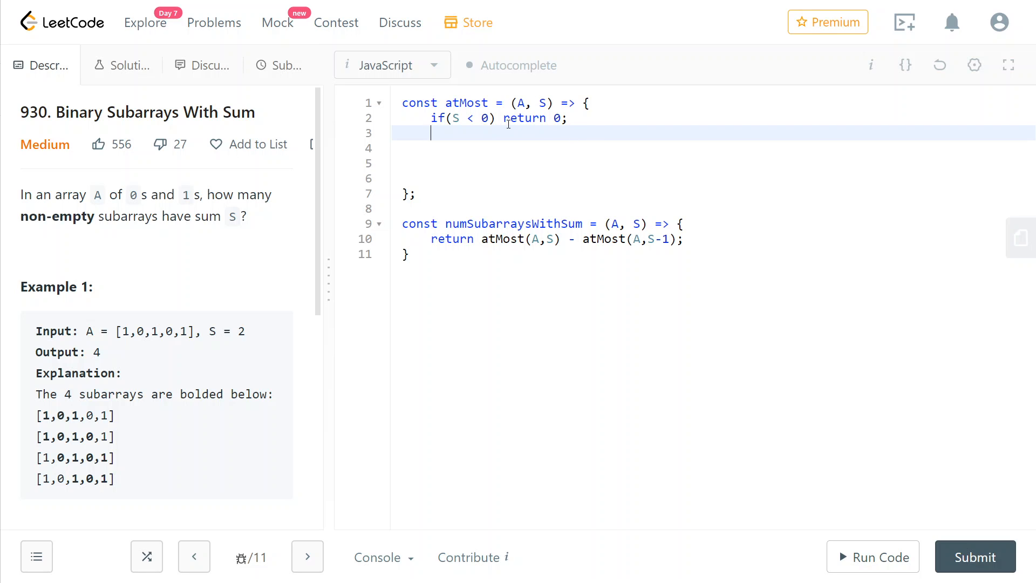
pyautogui.write('let res = 0;')
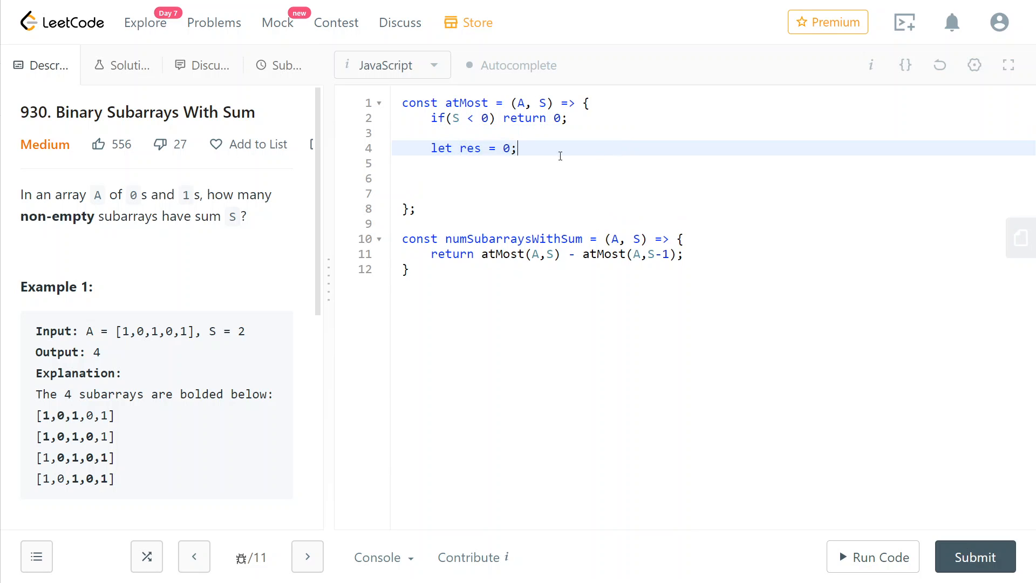
pyautogui.write('return res;')
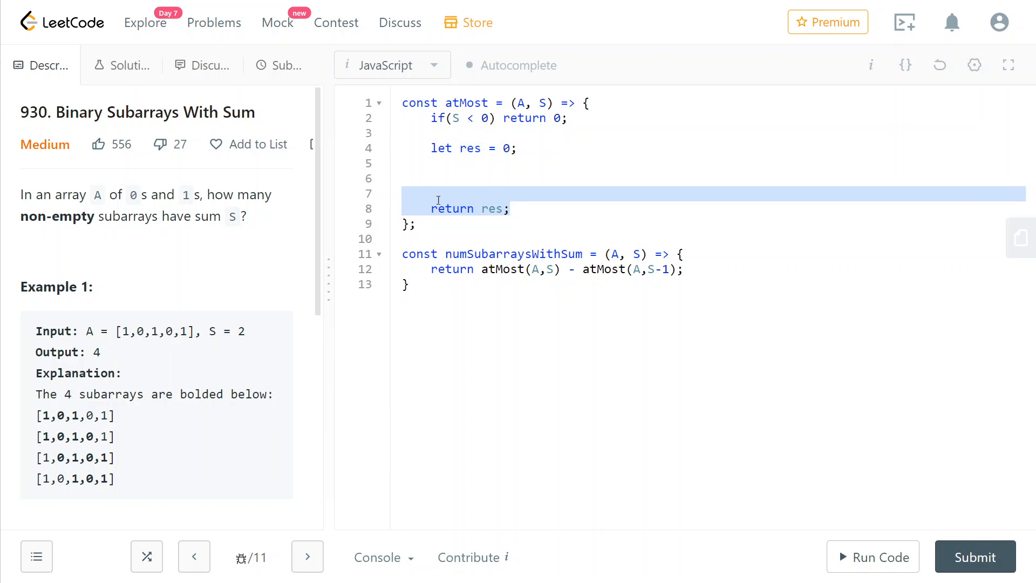
pyautogui.write(', start = 0')
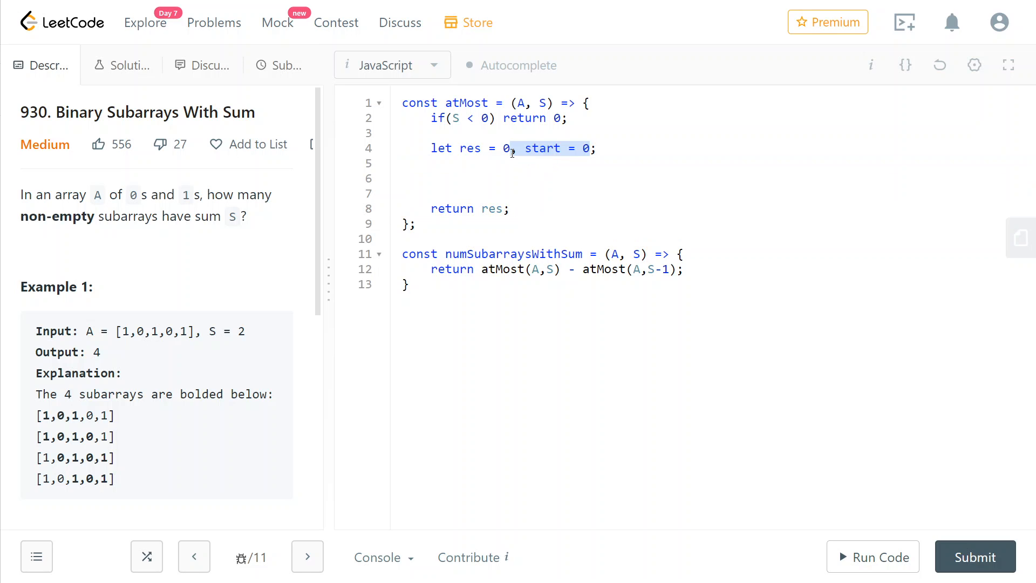
pyautogui.moveTo(132, 423)
pyautogui.write(', n = A.length')
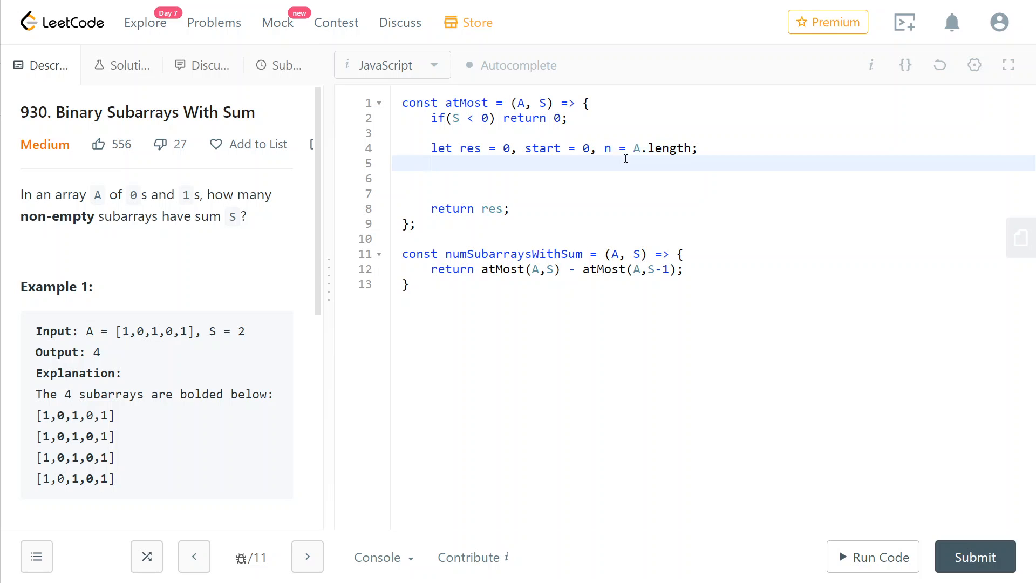
pyautogui.moveTo(637, 163)
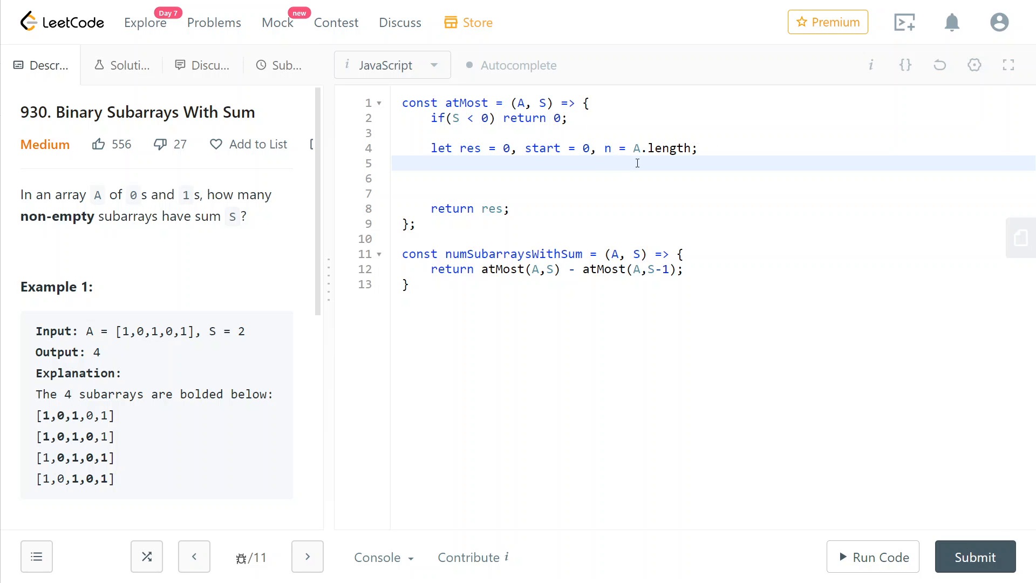
# - Declare curSumOfSubarray = 0 and add 'curSumOfSubarray += A[end];' inside the loop
pyautogui.write('let curSumOfSubarray = 0;')
pyautogui.write('for(let end = 0; end < n; end++')
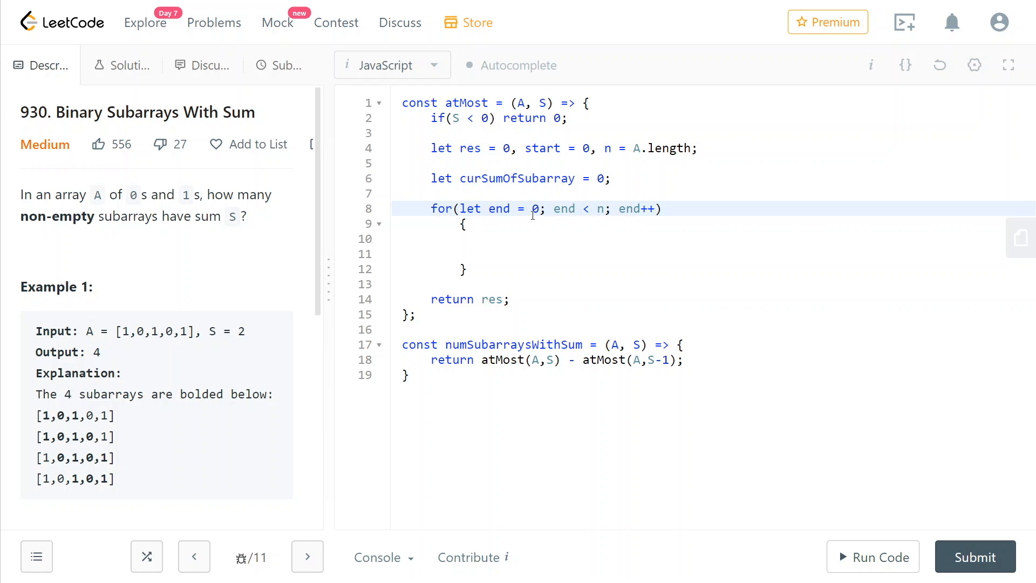
pyautogui.write('curSumOfSubarray +=')
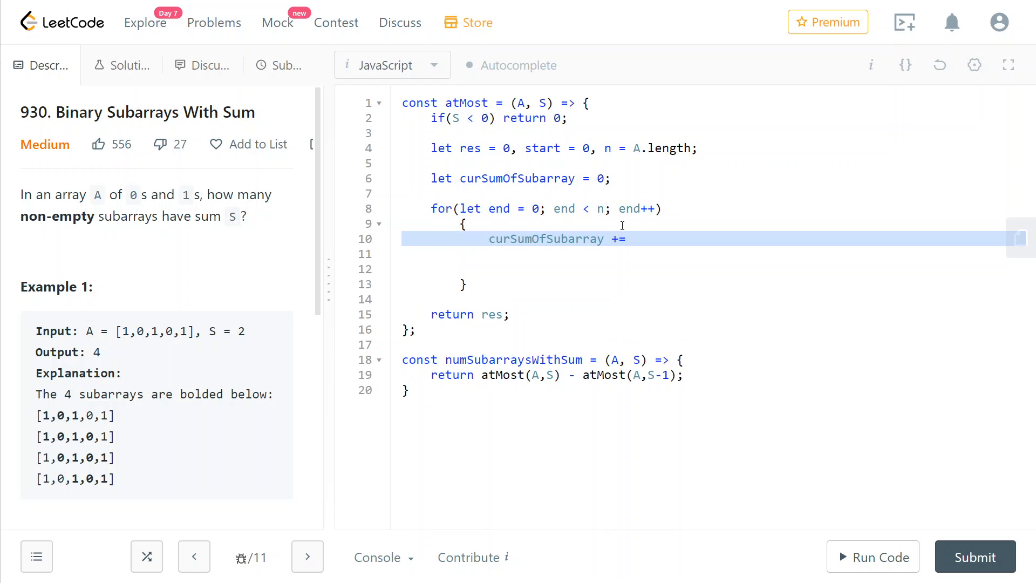
pyautogui.doubleClick(546, 239)
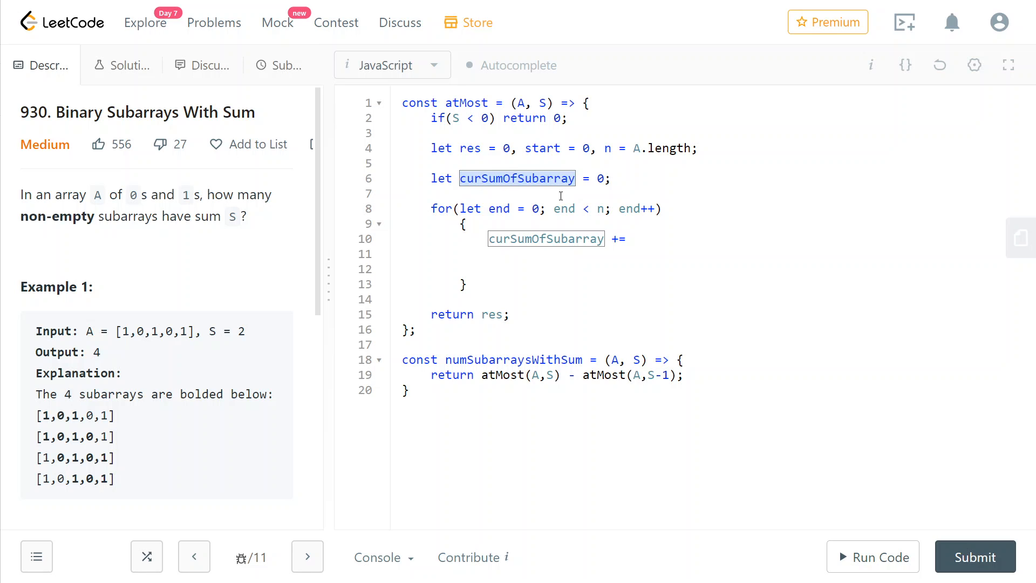
pyautogui.click(499, 209)
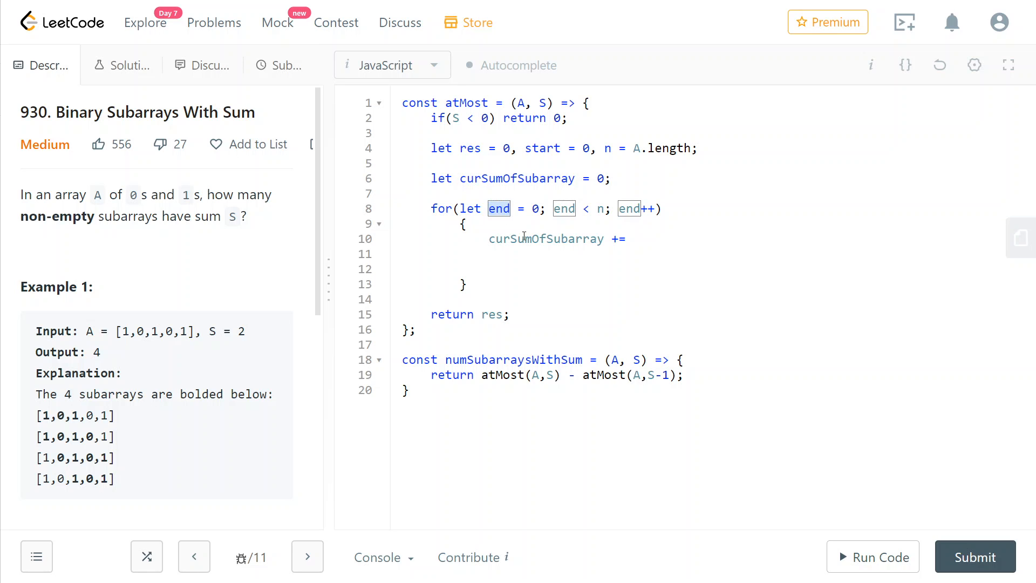
pyautogui.write('A[end];')
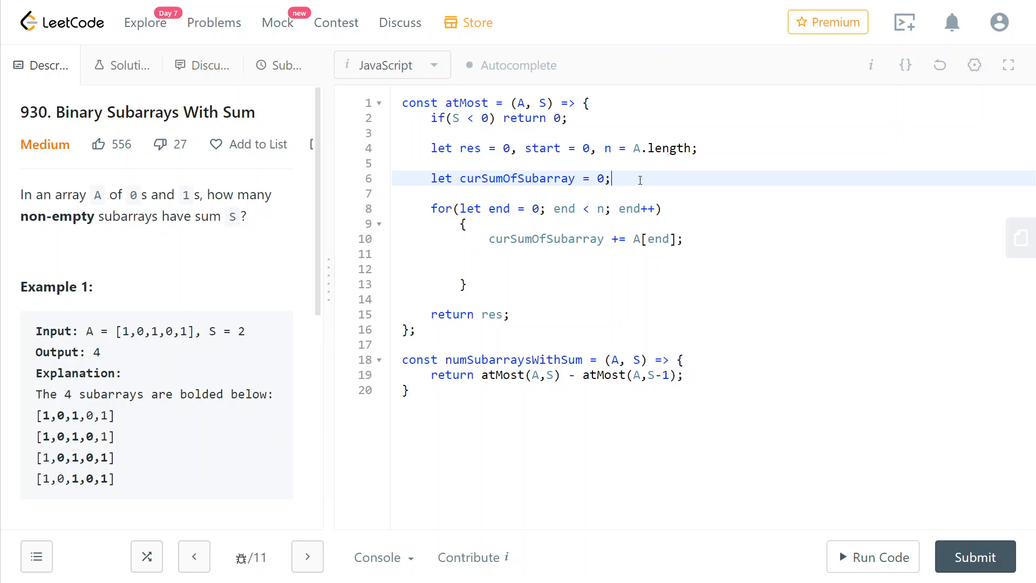
pyautogui.click(573, 238)
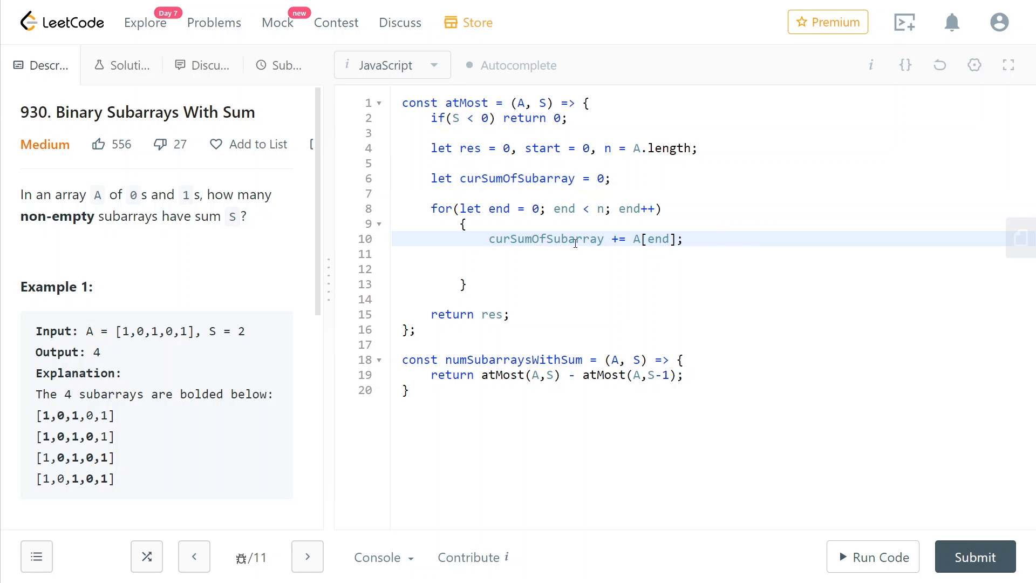
pyautogui.doubleClick(546, 238)
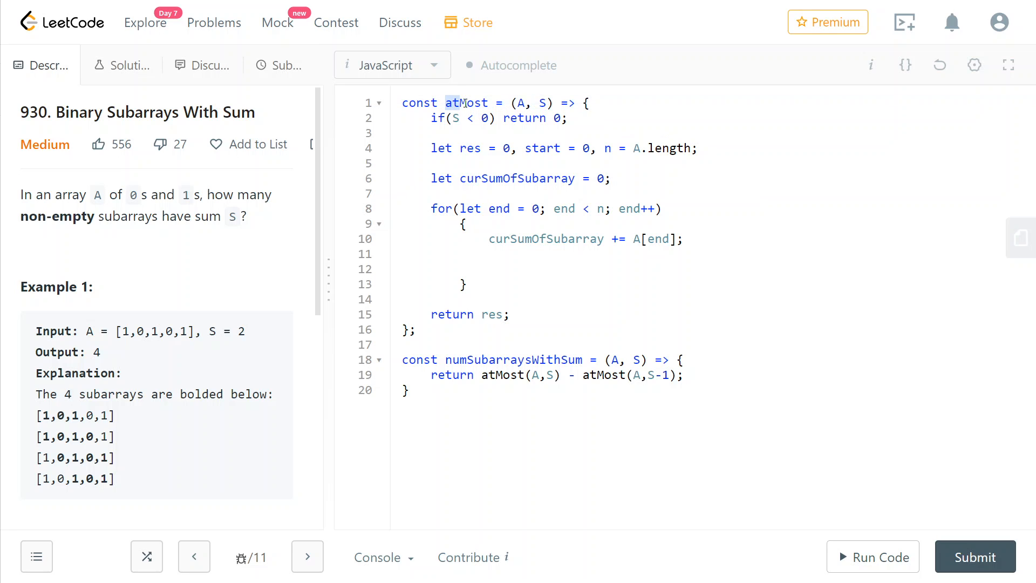
pyautogui.doubleClick(467, 102)
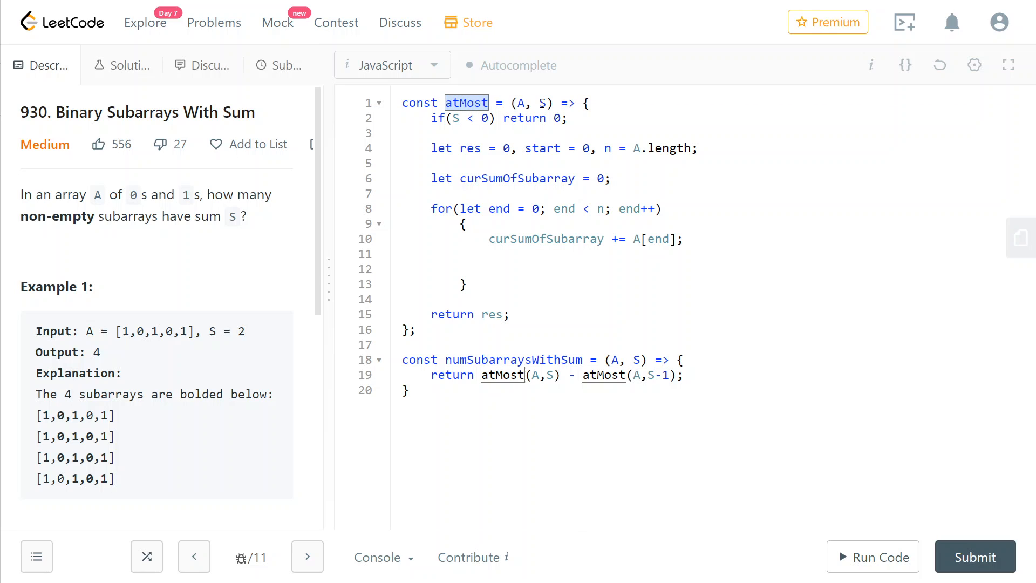
# - Add 'while(curSumOfSubarray > S) curSumOfSubarray -= A[start++];' and begin a 'res +=' line
pyautogui.write('while();')
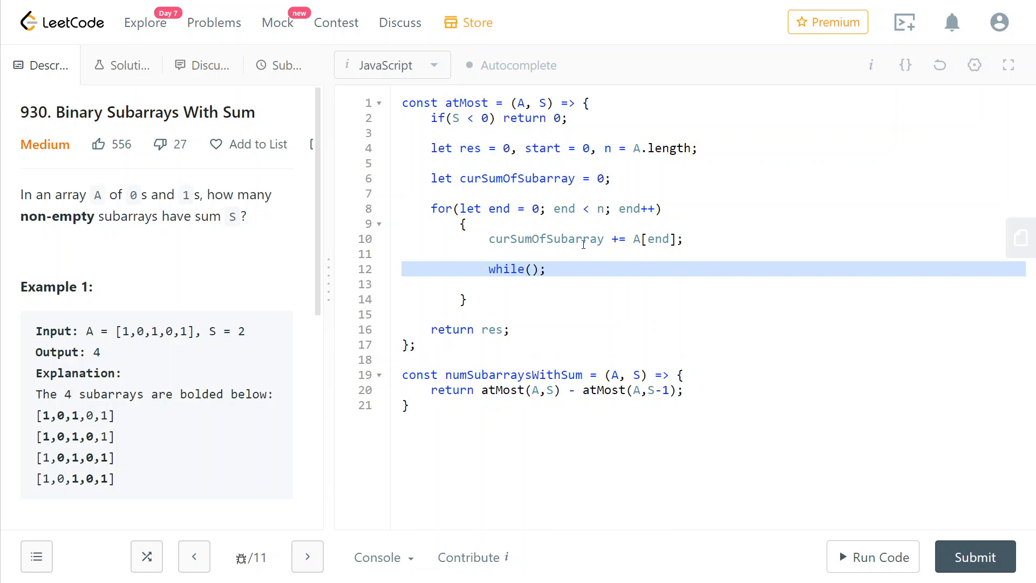
pyautogui.write('curSumOfSubarray > S')
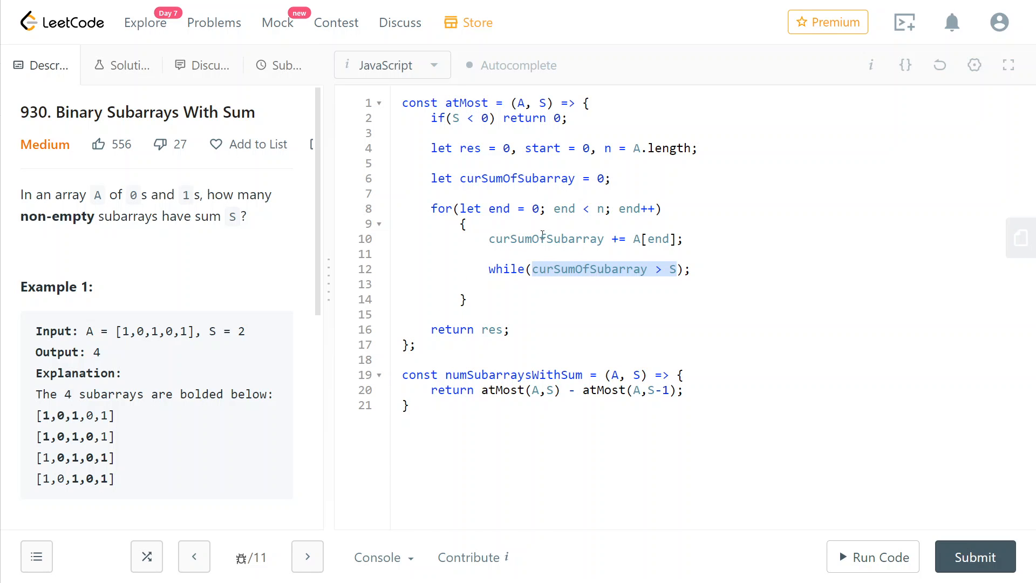
pyautogui.click(676, 269)
pyautogui.write('curSumOfSubarray -= ;')
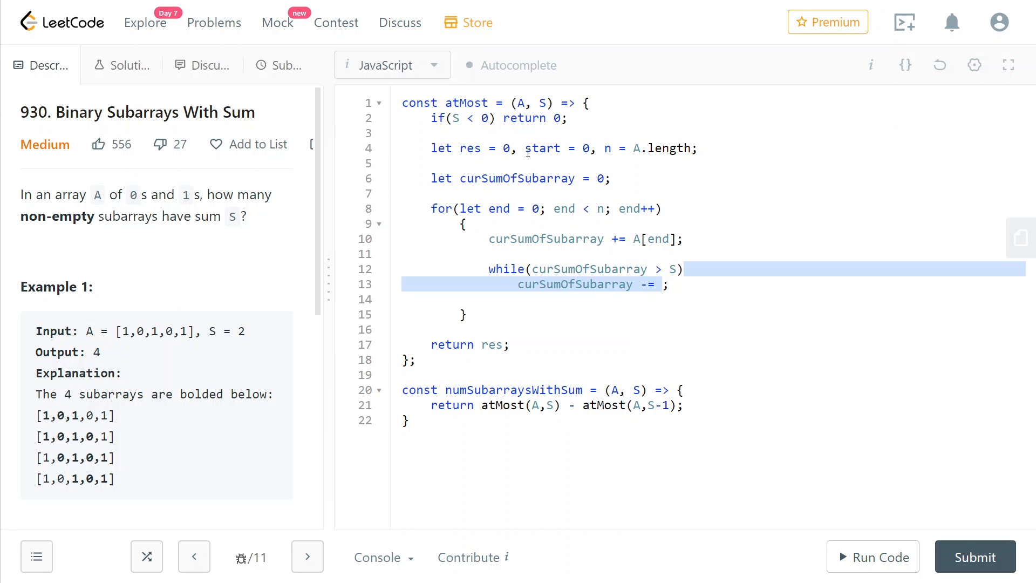
pyautogui.write('A[start]')
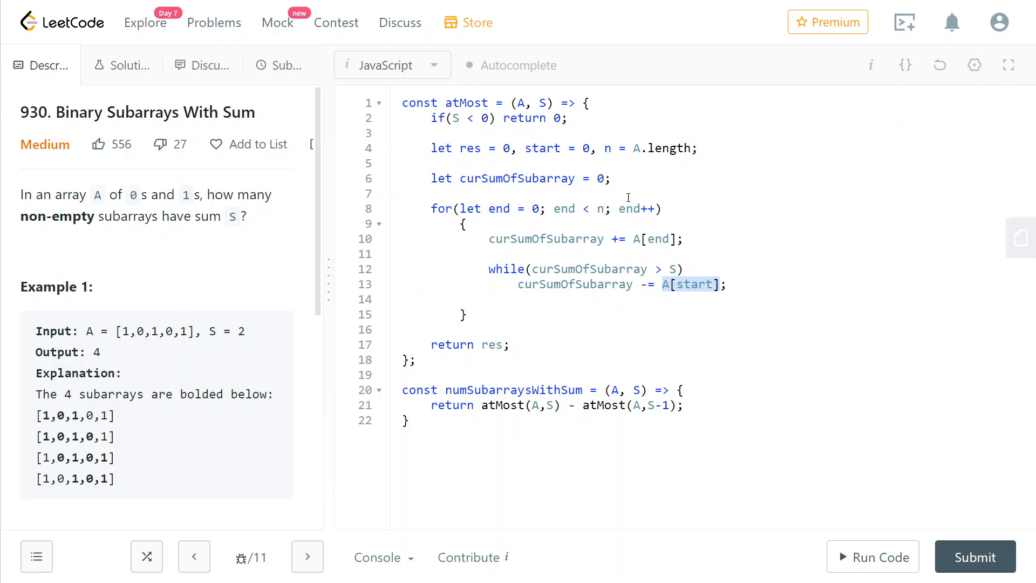
pyautogui.click(681, 284)
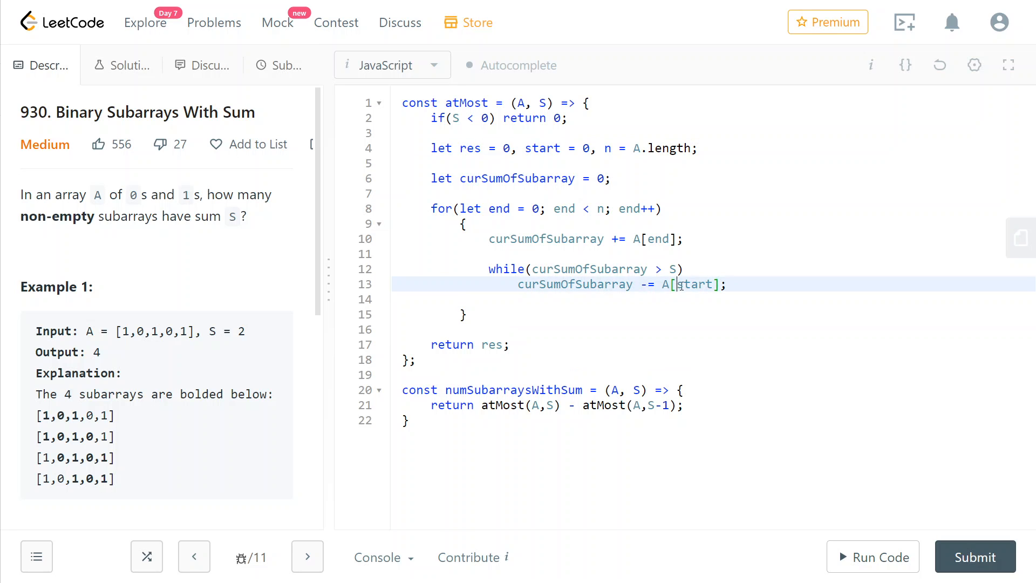
pyautogui.doubleClick(694, 284)
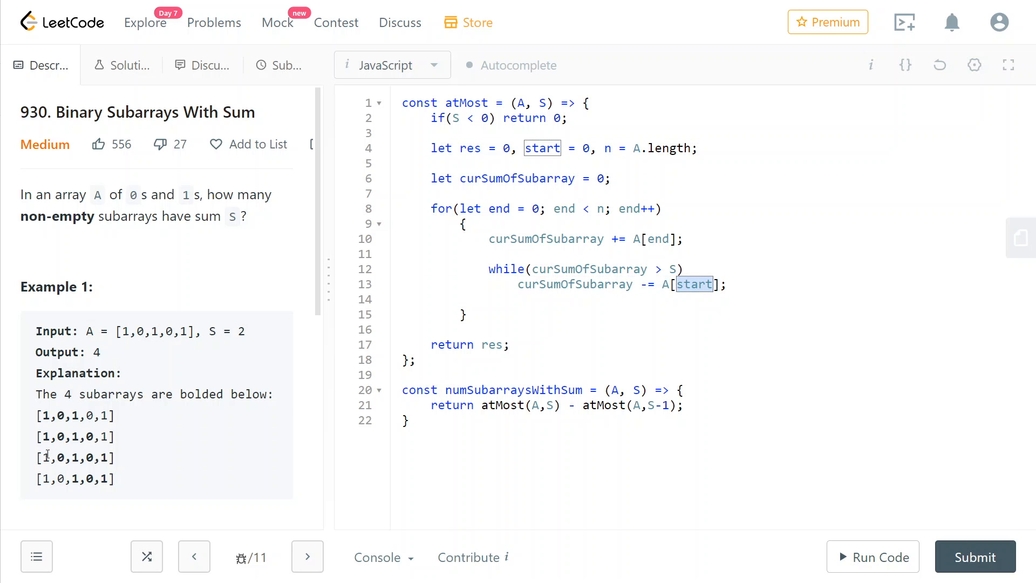
pyautogui.doubleClick(45, 437)
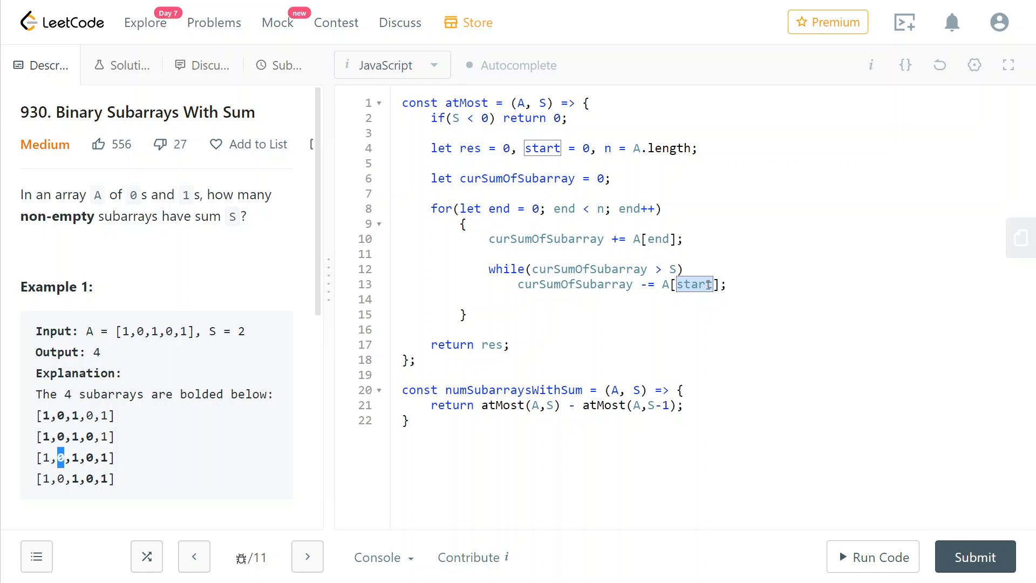
pyautogui.click(678, 284)
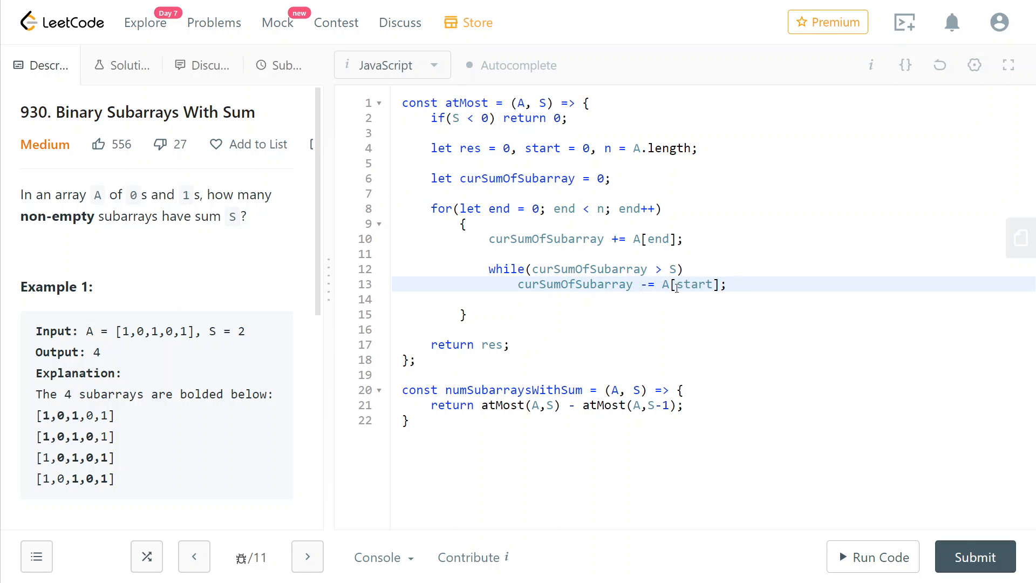
pyautogui.write('++')
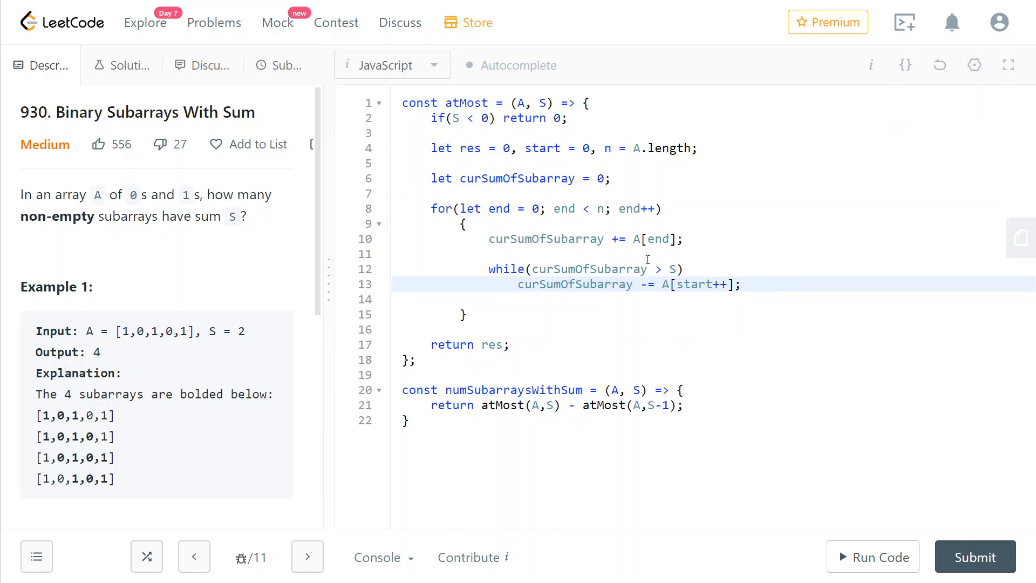
pyautogui.moveTo(671, 270)
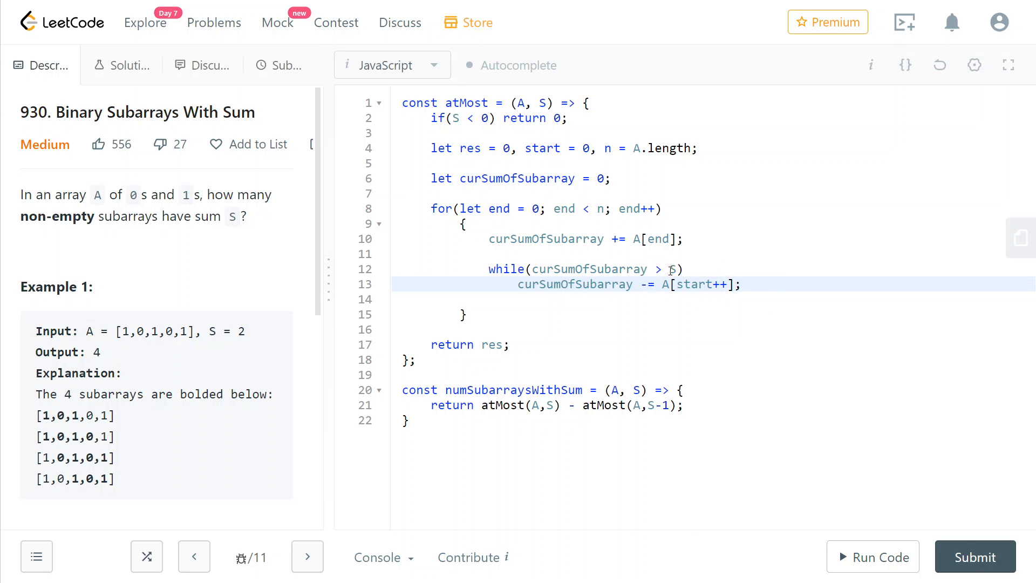
pyautogui.write('res +=')
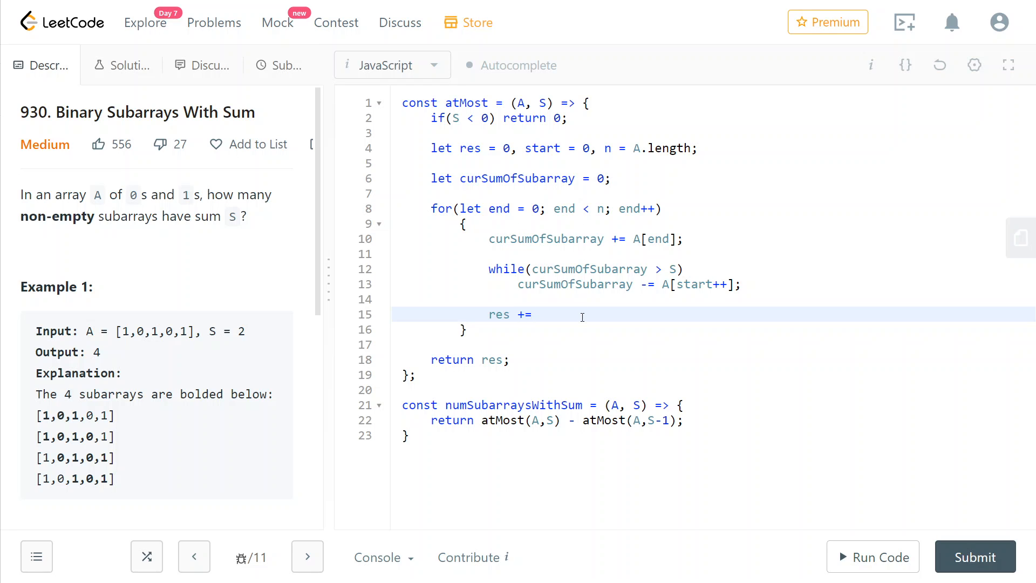
# - Finish the line as 'res += end - start + 1;' and submit the solution
pyautogui.write('end - start + 1;')
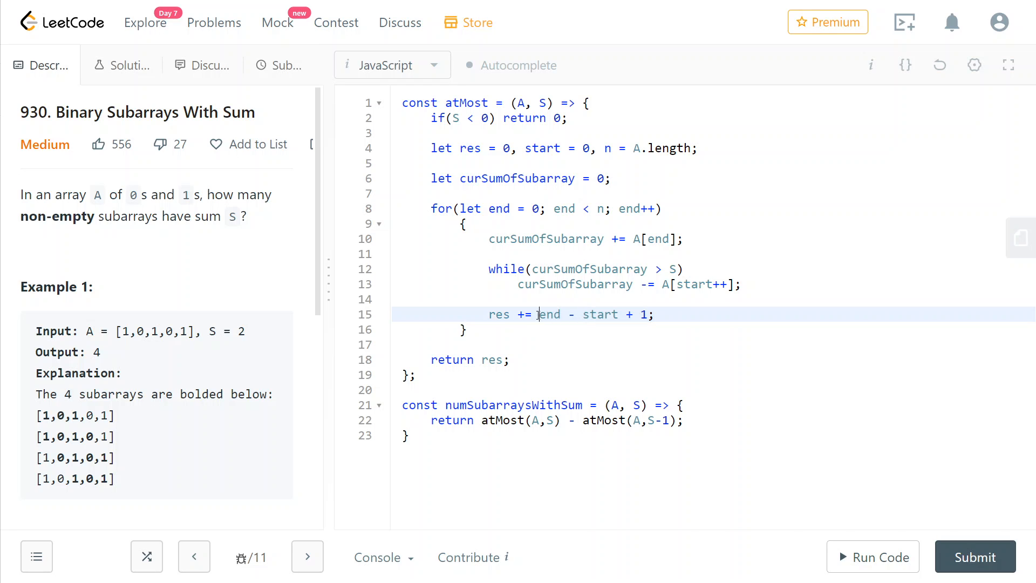
pyautogui.moveTo(538, 314); pyautogui.dragTo(615, 314)
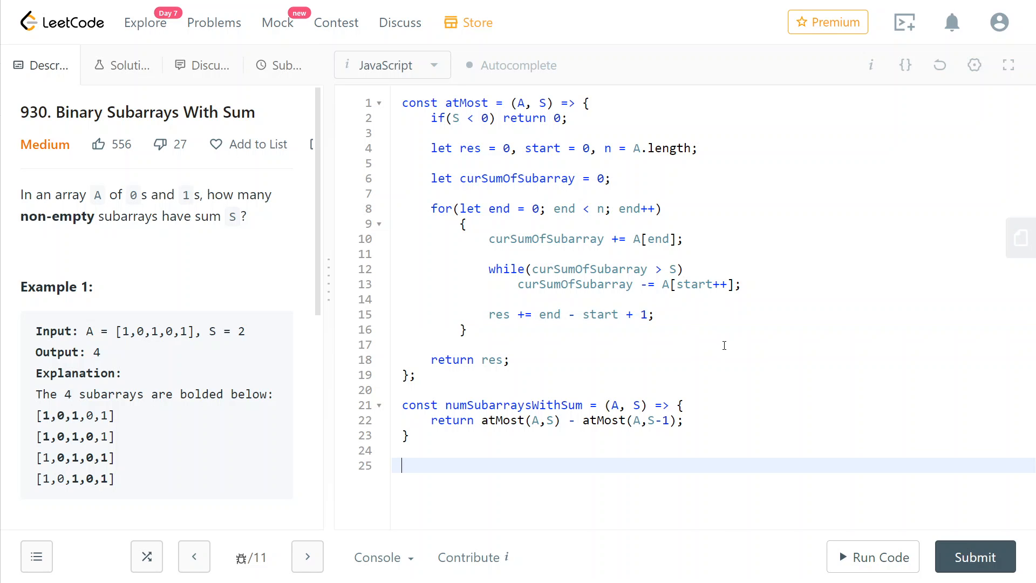
pyautogui.click(975, 556)
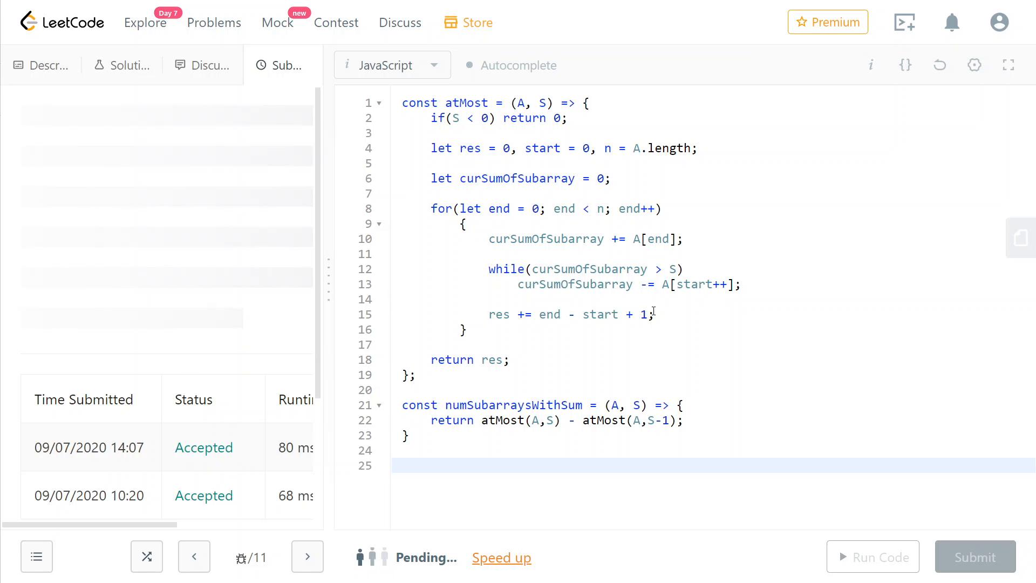
# - Review the Success result: 92 ms runtime, faster than 69.77%, 39.3 MB memory
pyautogui.click(975, 557)
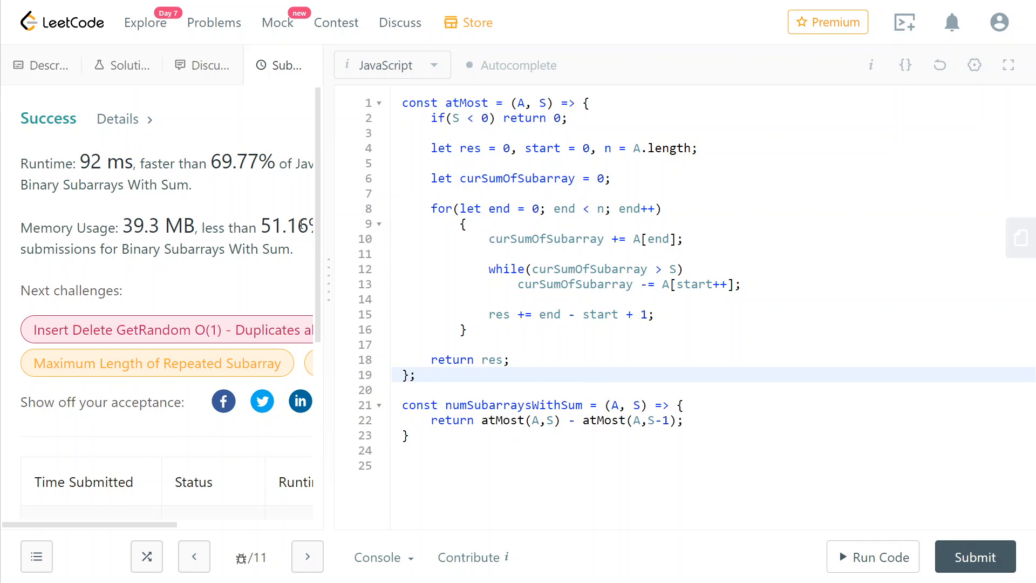
pyautogui.moveTo(594, 233)
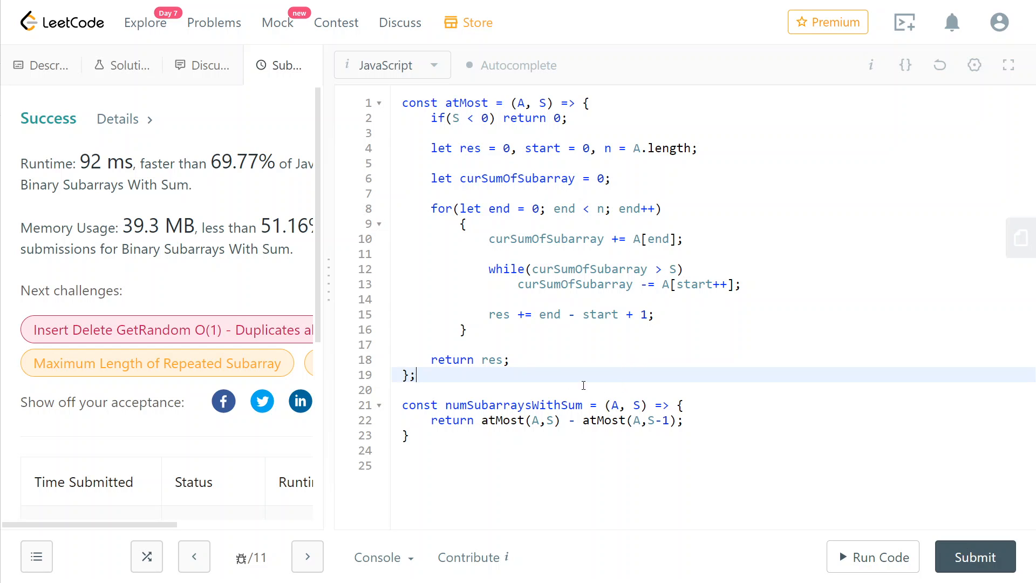
pyautogui.moveTo(655, 235)
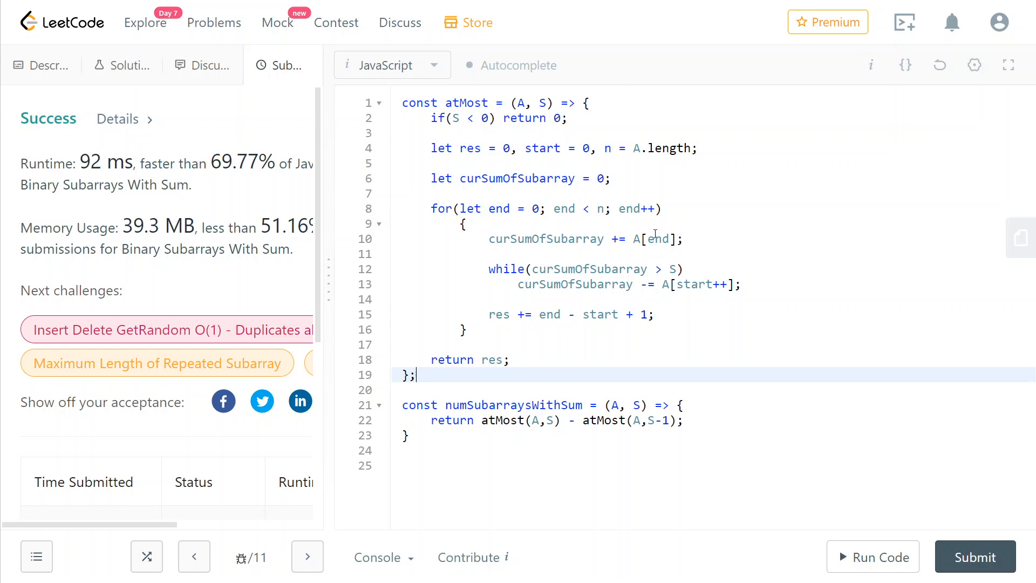
pyautogui.click(465, 224)
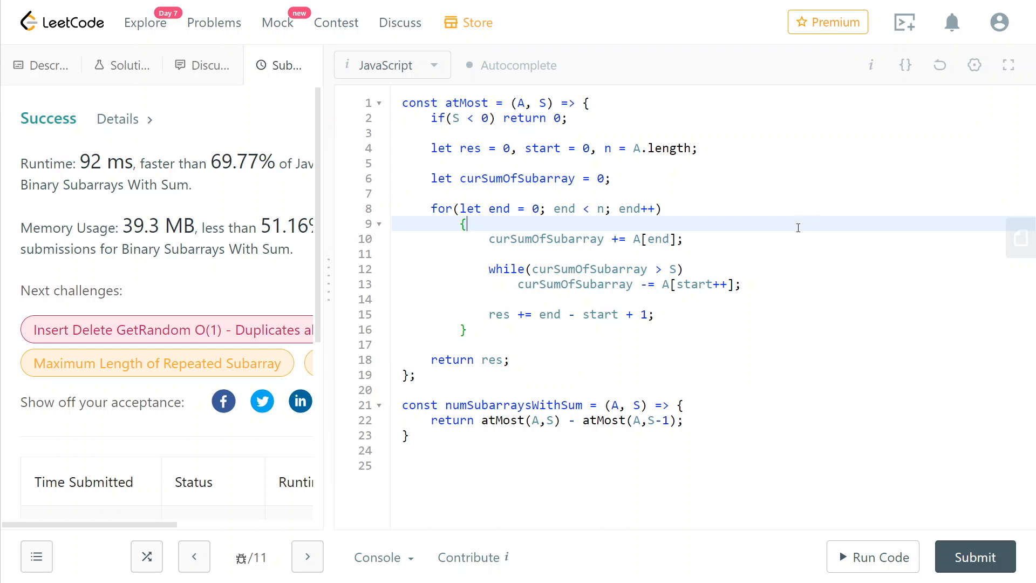